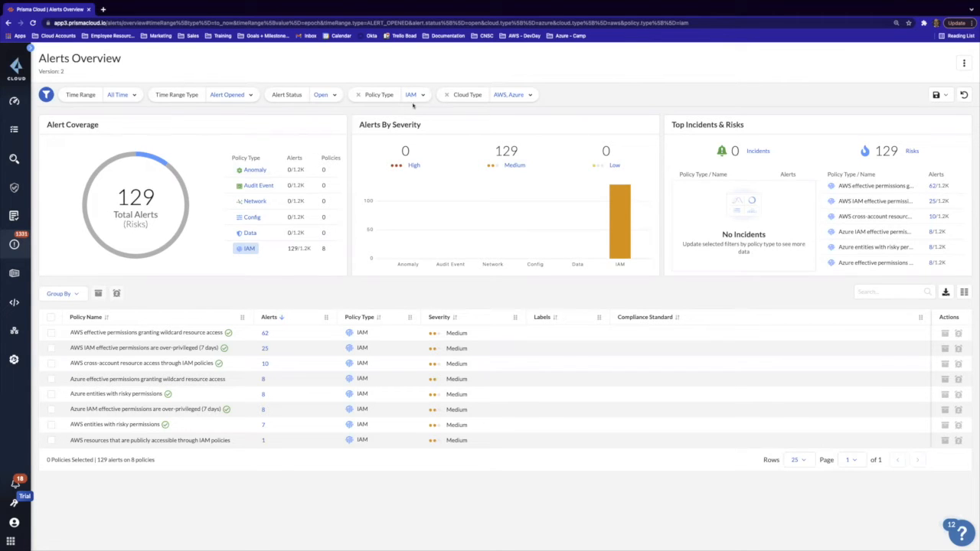
pyautogui.moveTo(544, 105)
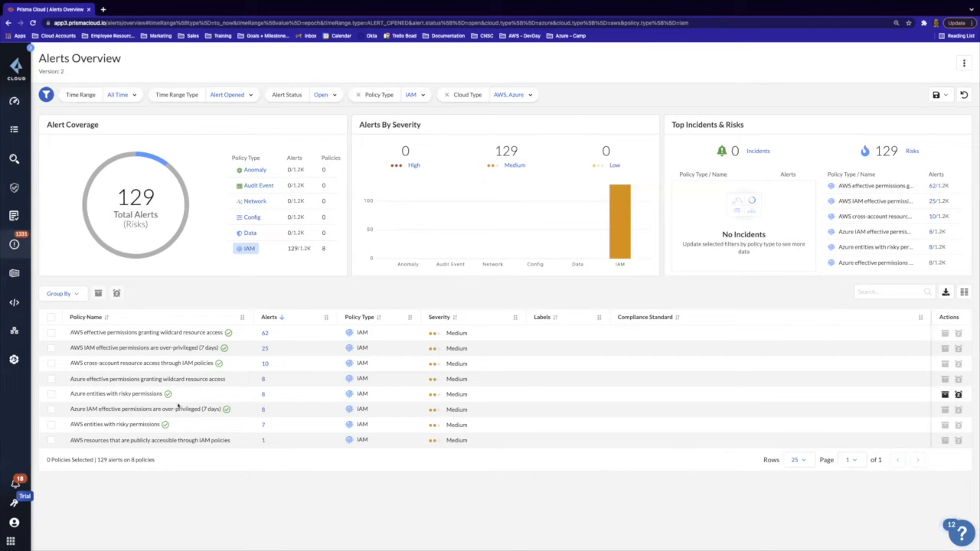
pyautogui.moveTo(145, 408)
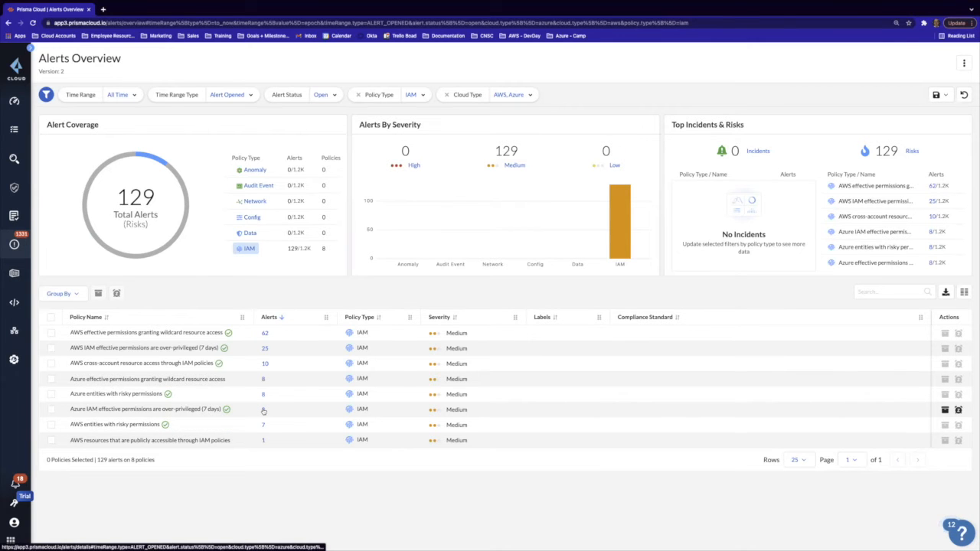
# Open the alerts for the Azure IAM over-privileged permissions policy.
pyautogui.click(145, 408)
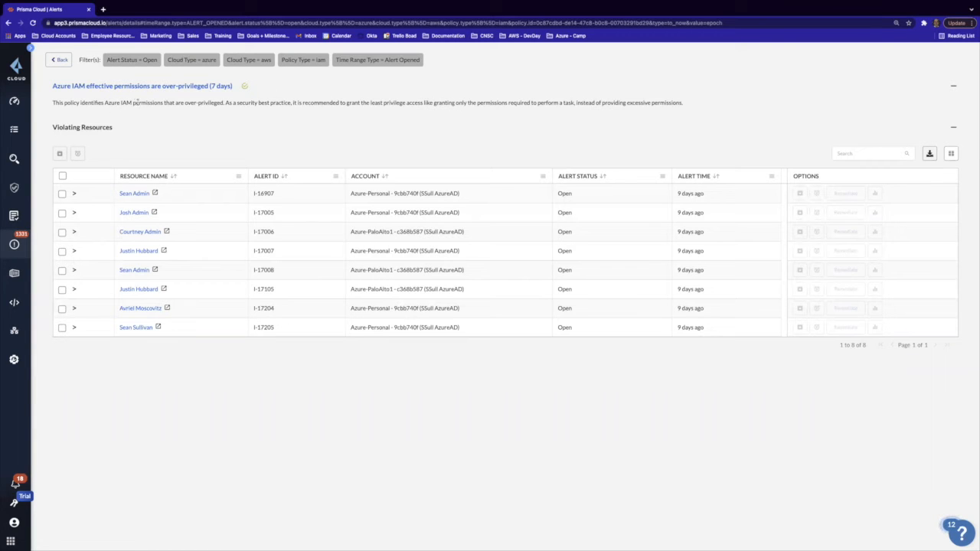
pyautogui.moveTo(234, 132)
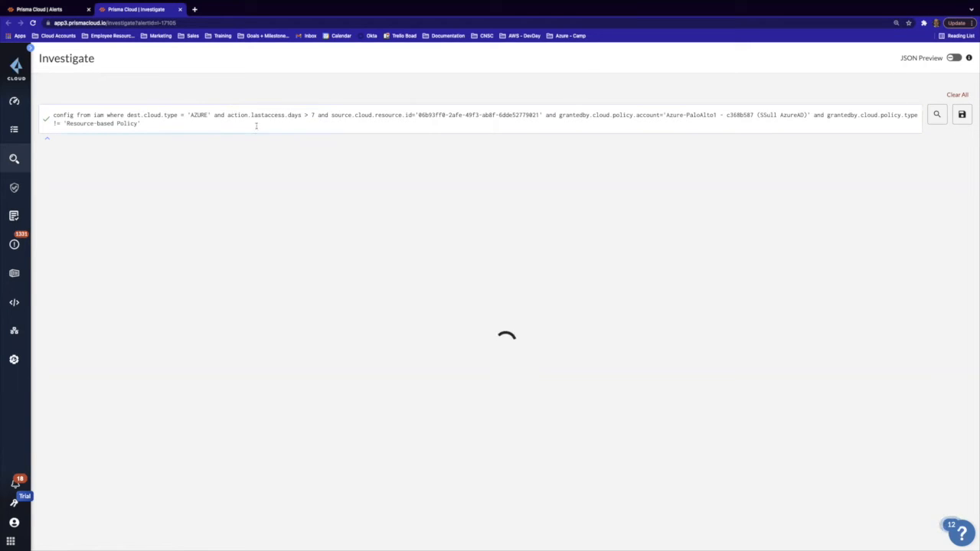
pyautogui.click(936, 114)
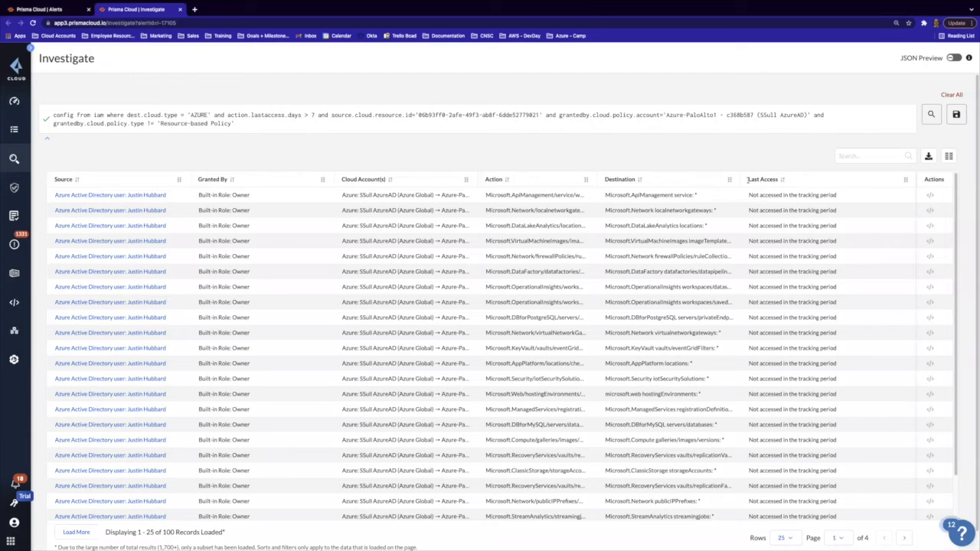
pyautogui.scroll(-3)
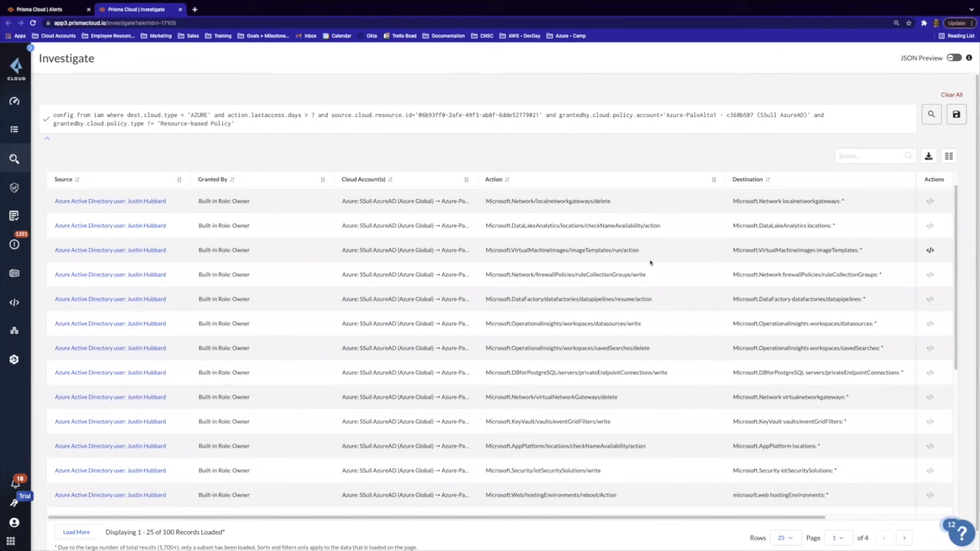
pyautogui.scroll(-3)
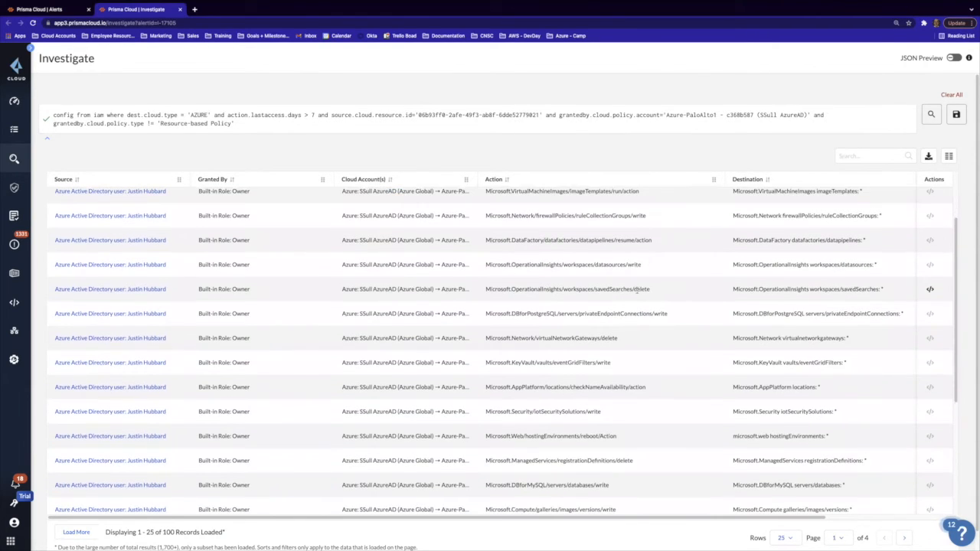
pyautogui.scroll(-3)
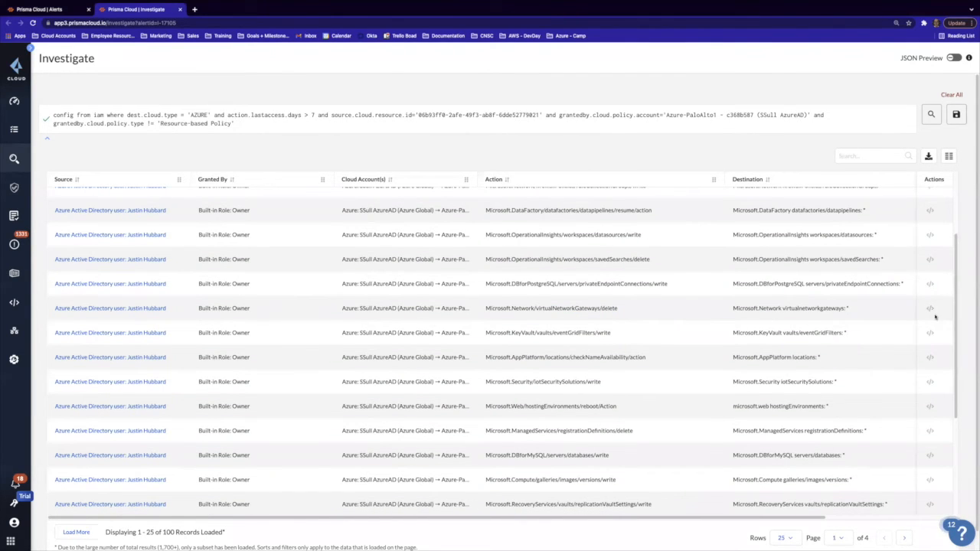
# Review the Owner role's wildcard full-access permission details, then close the view.
pyautogui.click(930, 210)
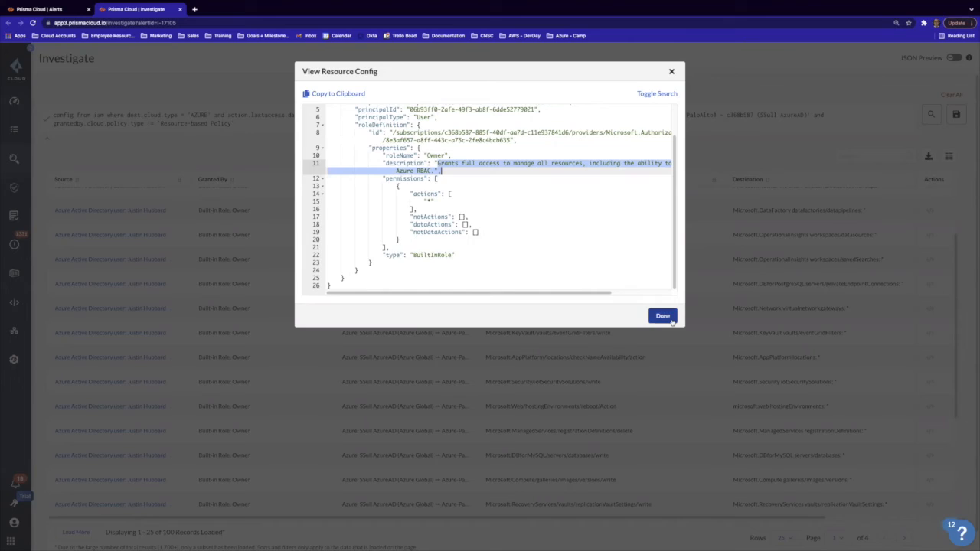
pyautogui.click(662, 315)
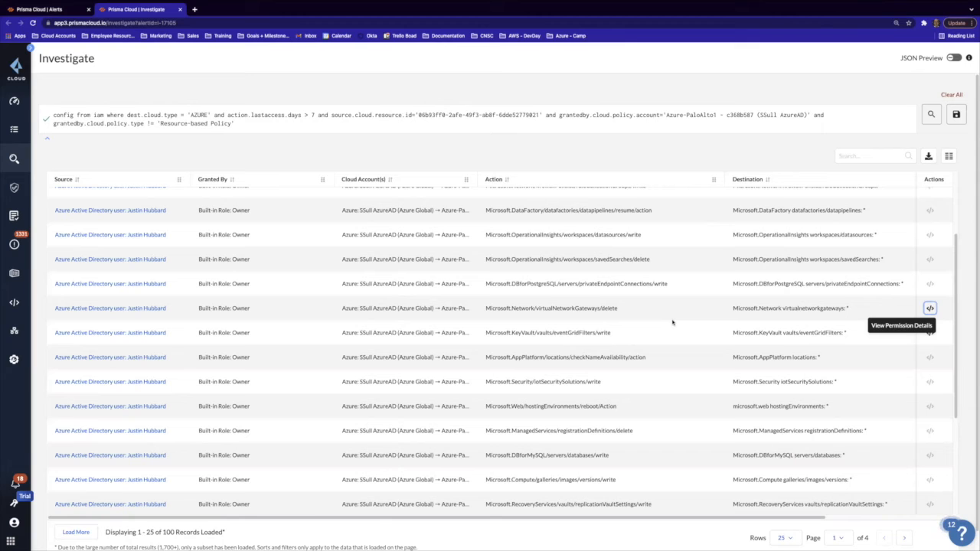
pyautogui.moveTo(105, 227)
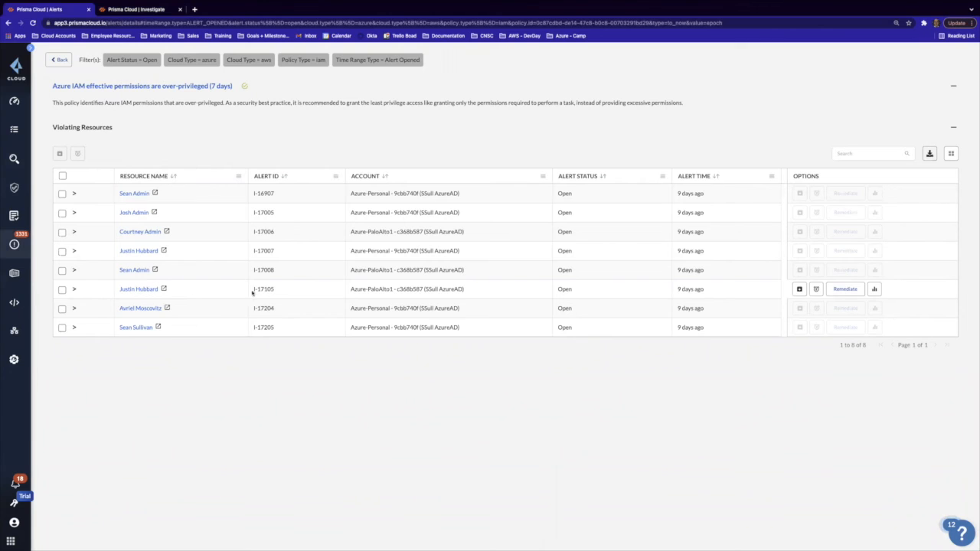
pyautogui.click(844, 288)
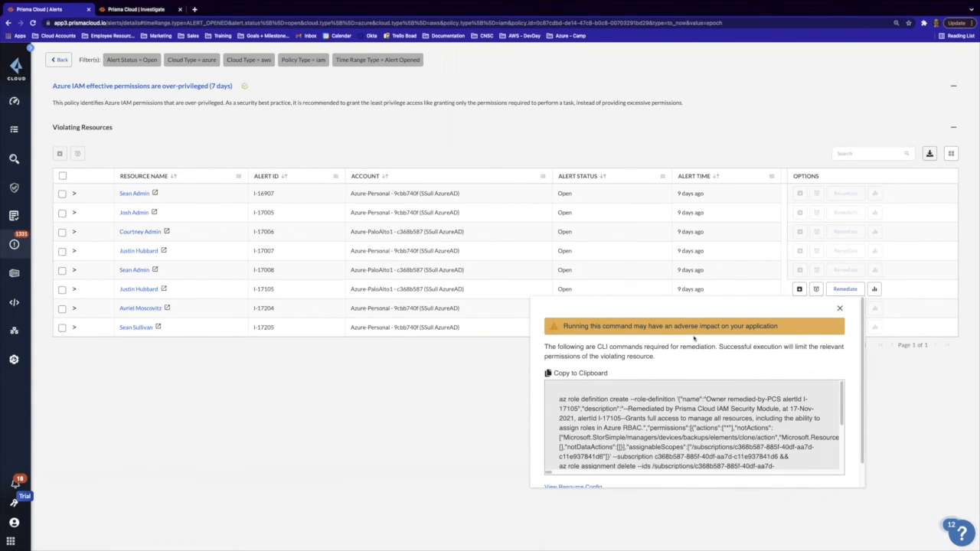
pyautogui.scroll(-3)
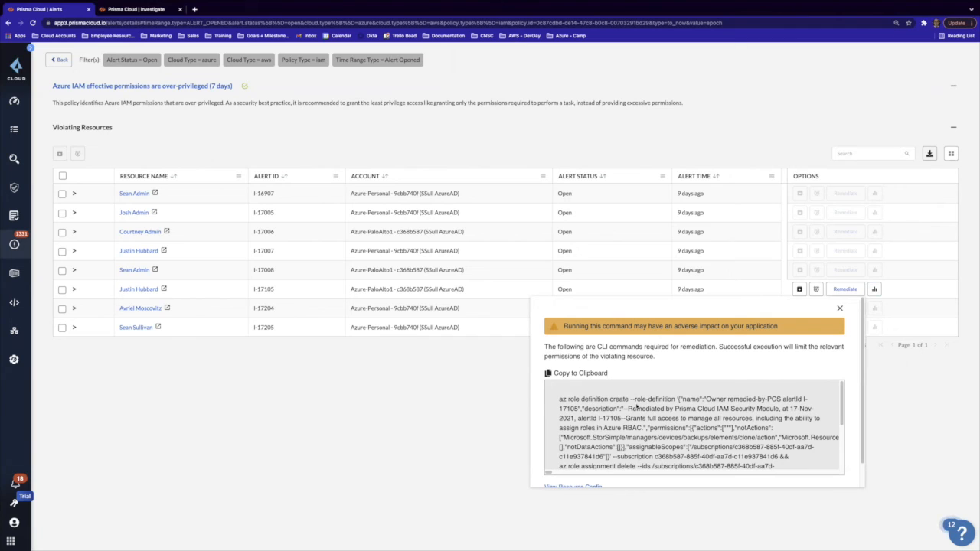
pyautogui.click(839, 308)
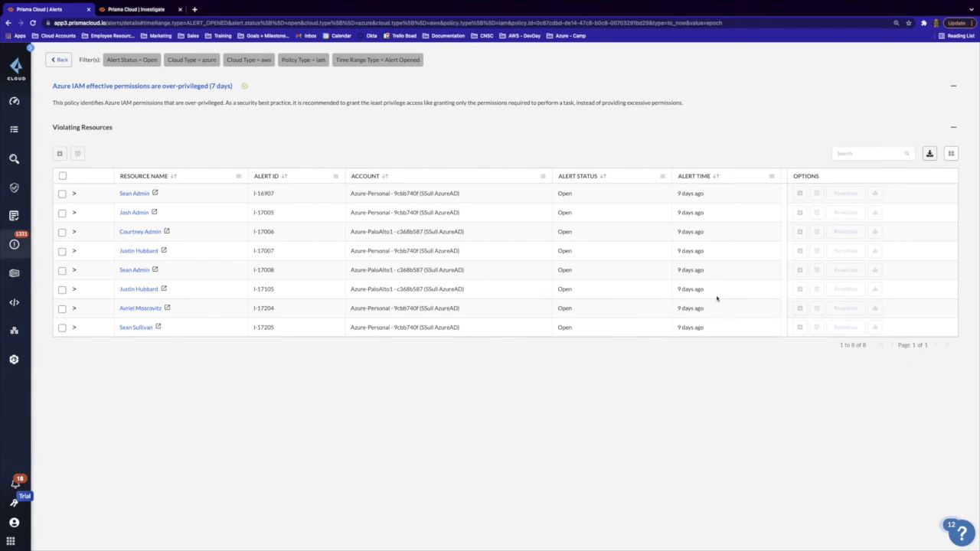